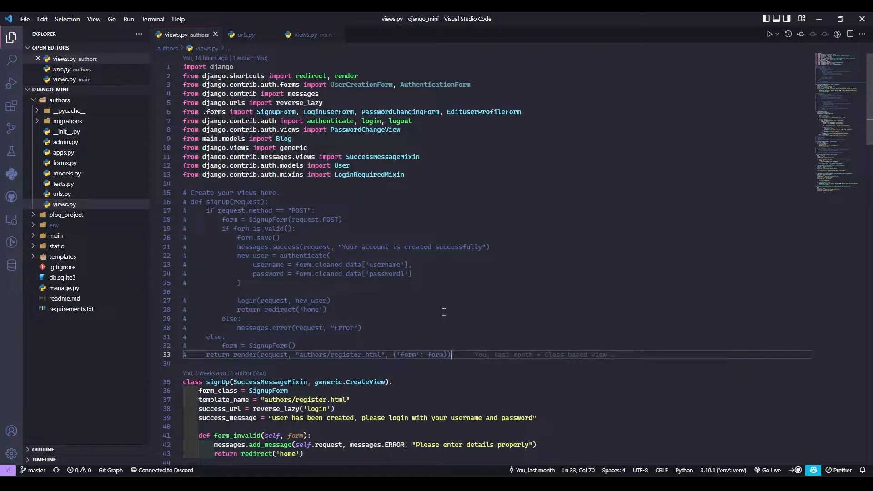
mouse_move(417, 298)
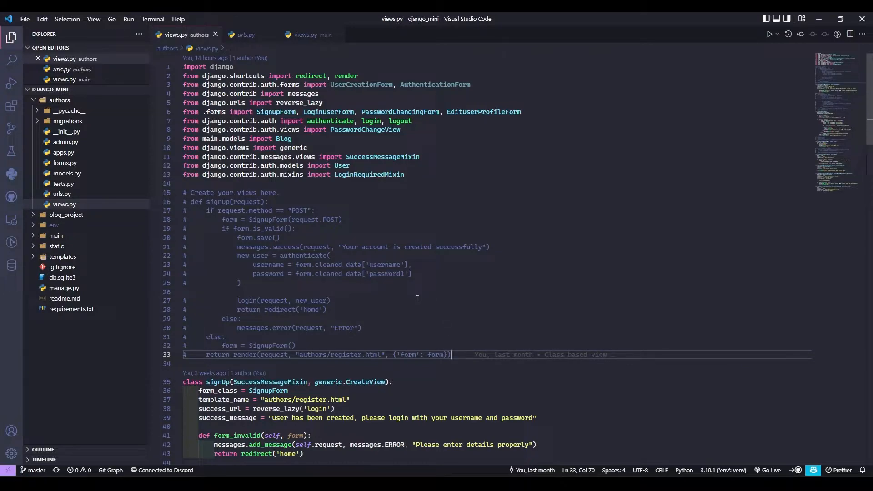
mouse_move(295, 188)
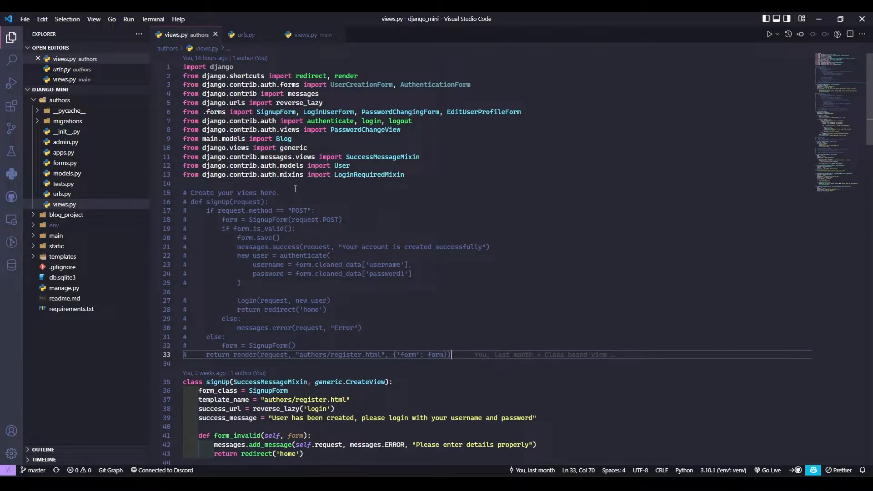
Step: Add 'from django.contrib.auth.decorators import login_required' below the existing imports in views.py
double_click(292, 174)
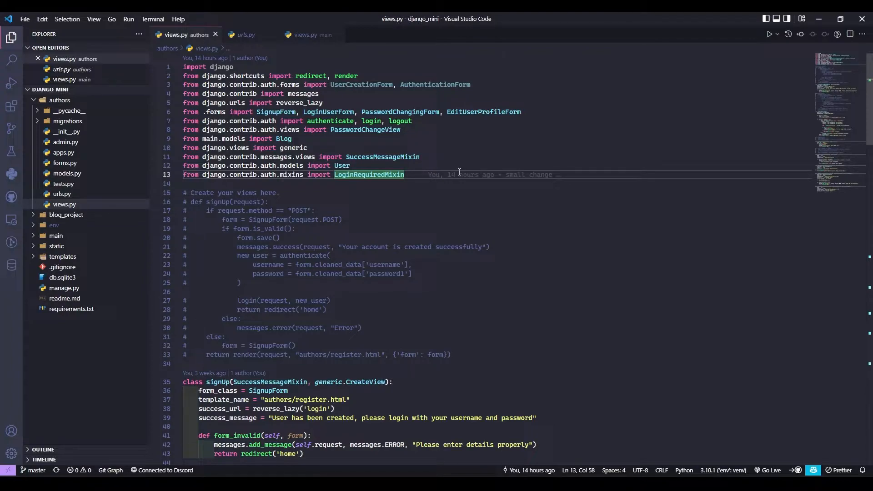
type("frim")
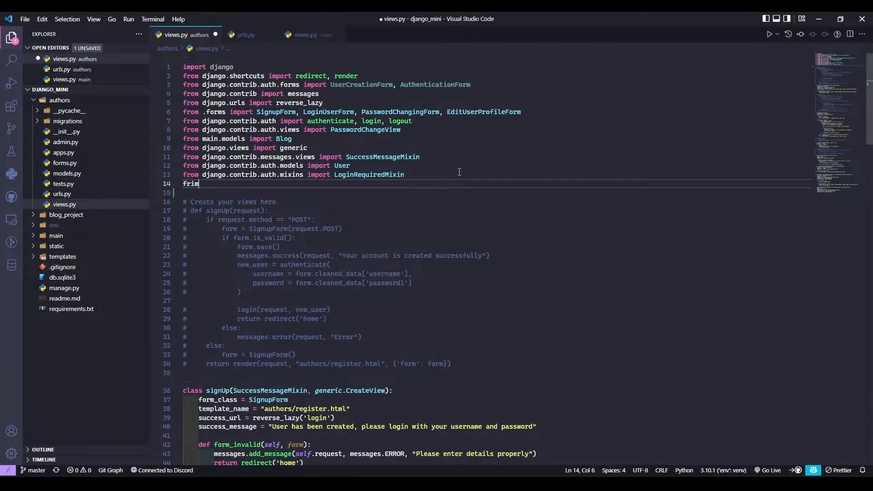
key("BackSpace")
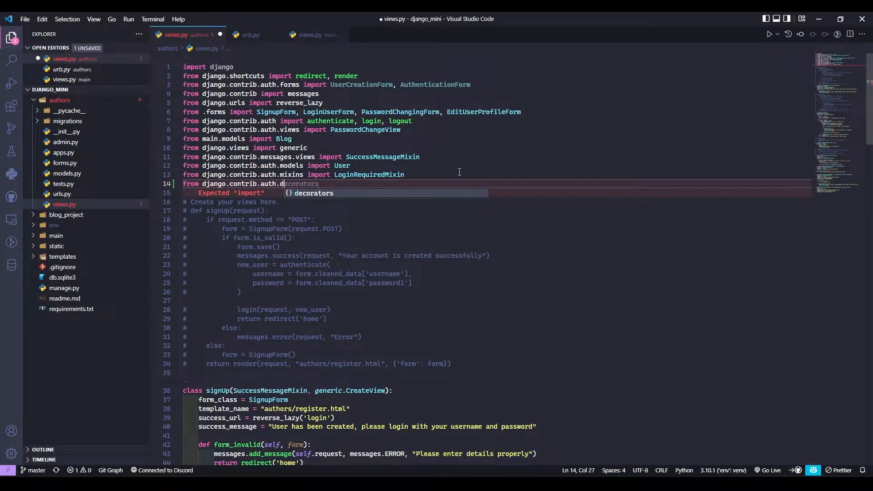
type("import login_required")
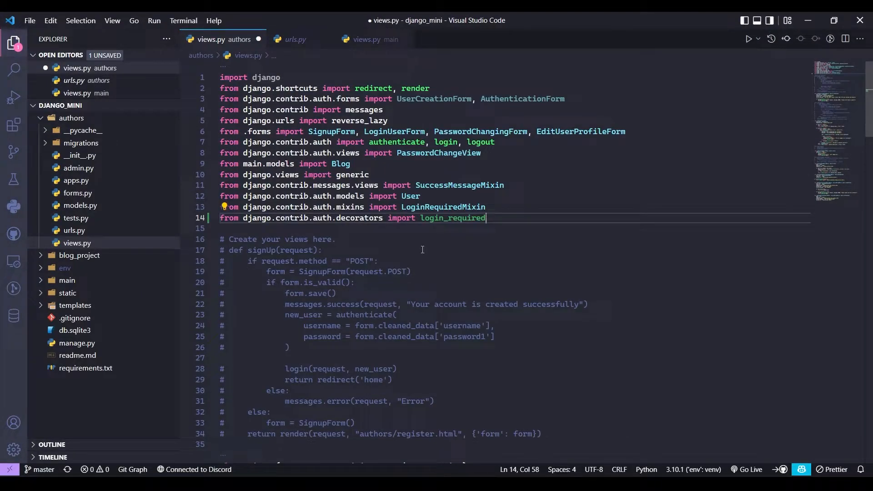
key("Enter")
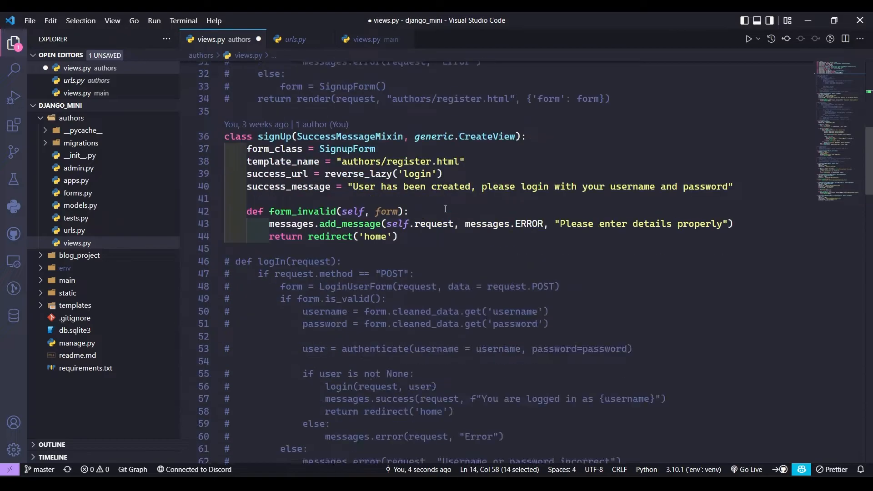
Step: Toggle comments so the function-based profile view is active and the class-based one is disabled
scroll("down", 3)
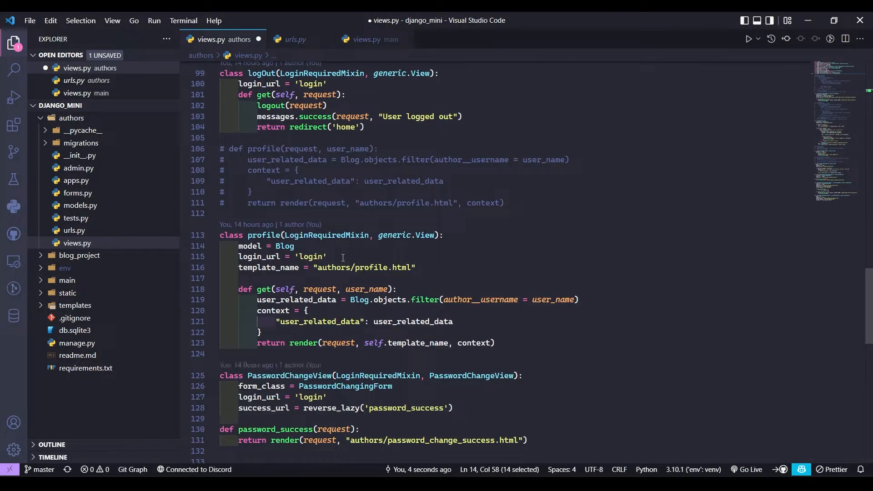
scroll("down", 3)
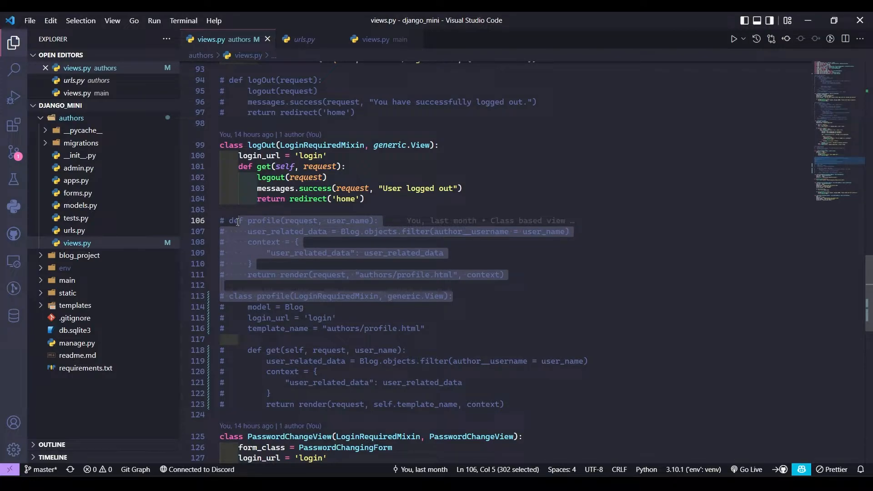
key("ctrl+/")
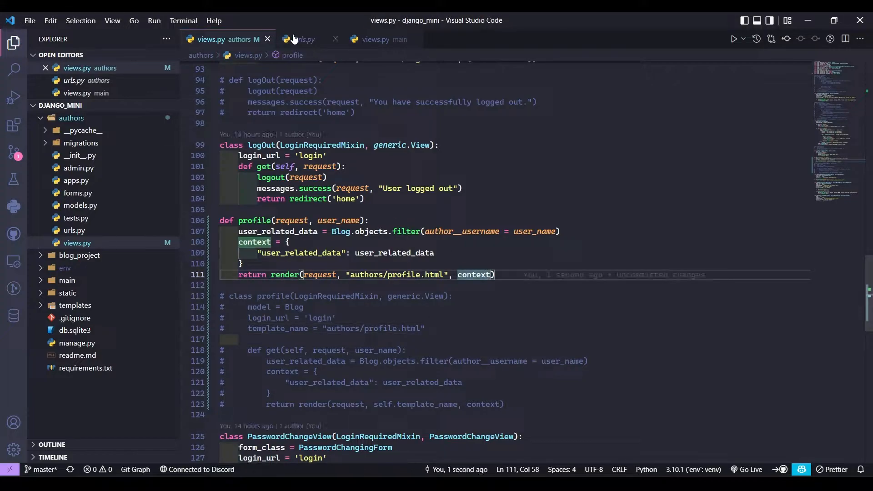
Step: Route the user-profile path in urls.py to views.profile, then return to views.py
left_click(299, 39)
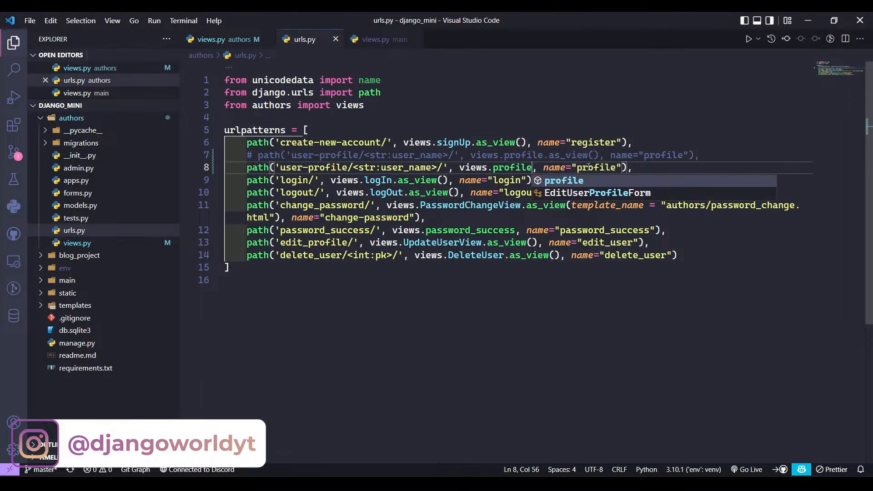
left_click(211, 39)
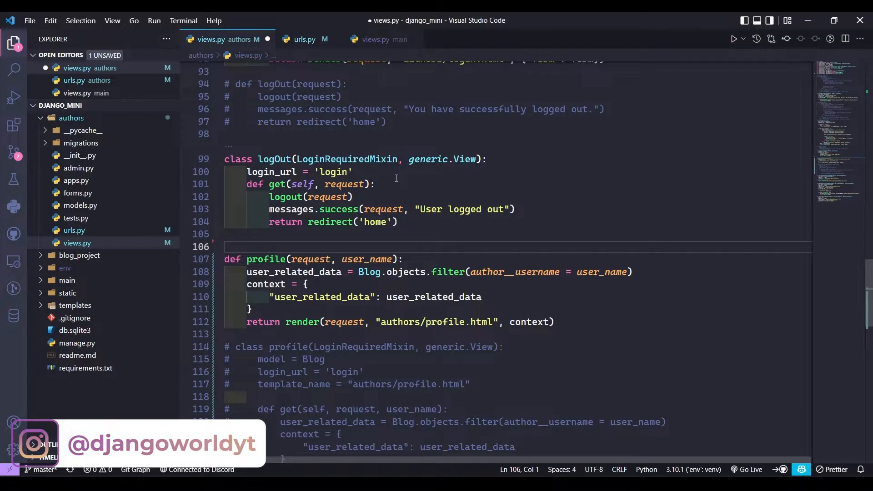
left_click(226, 260)
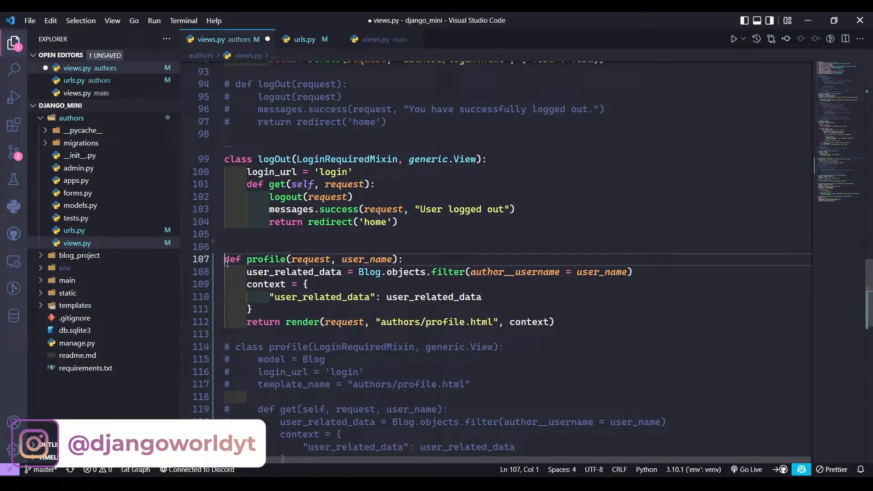
left_click(229, 246)
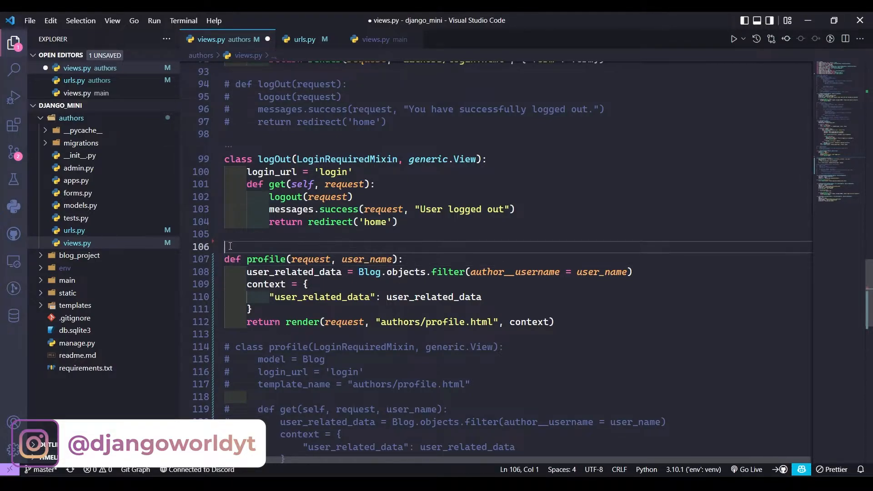
type("@")
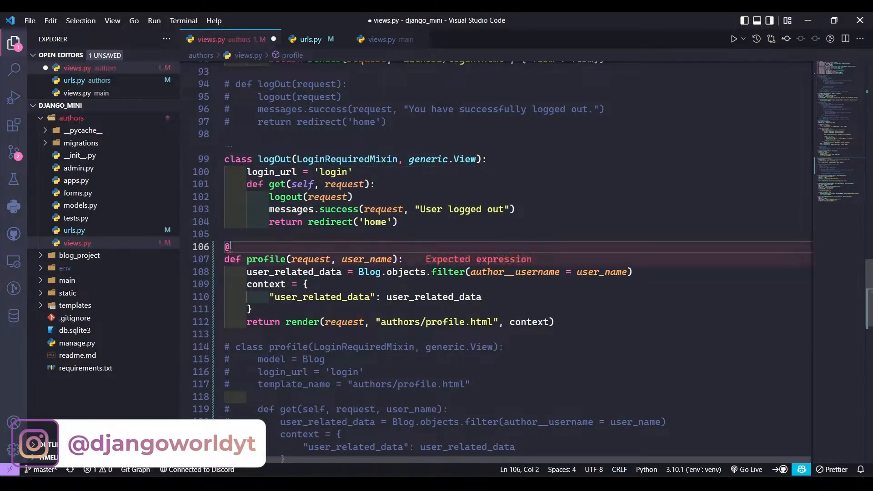
type("req")
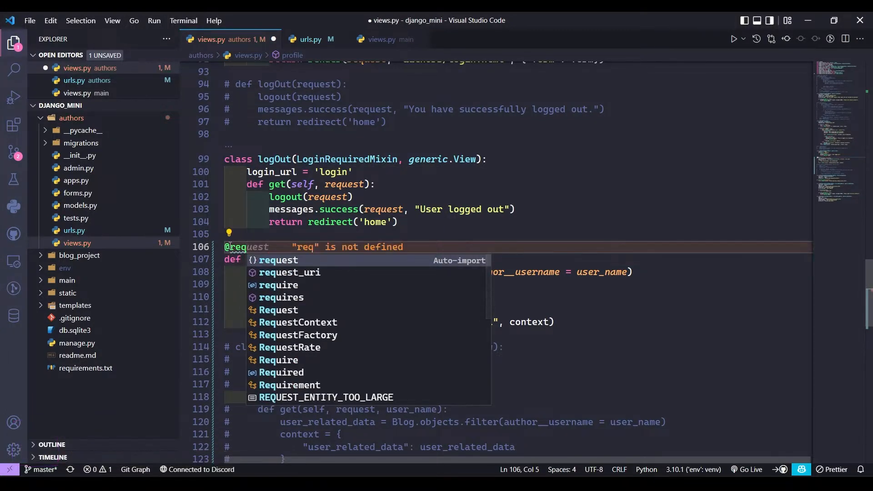
type("login_")
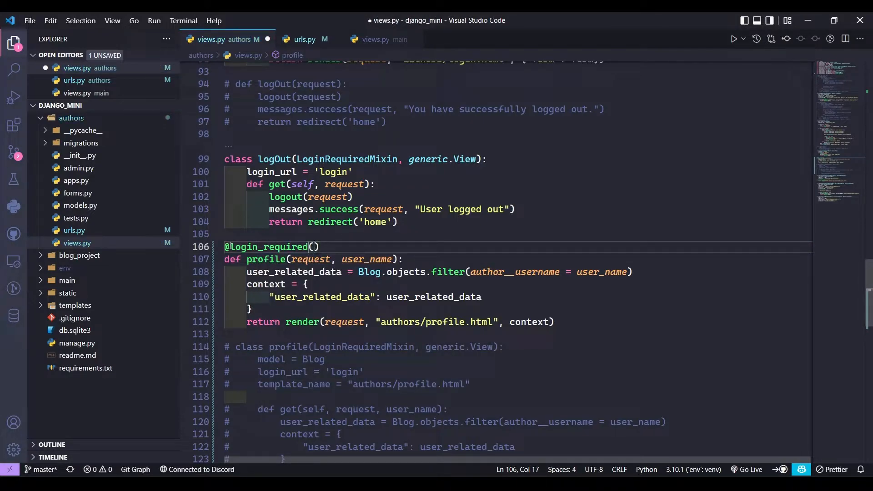
type("li")
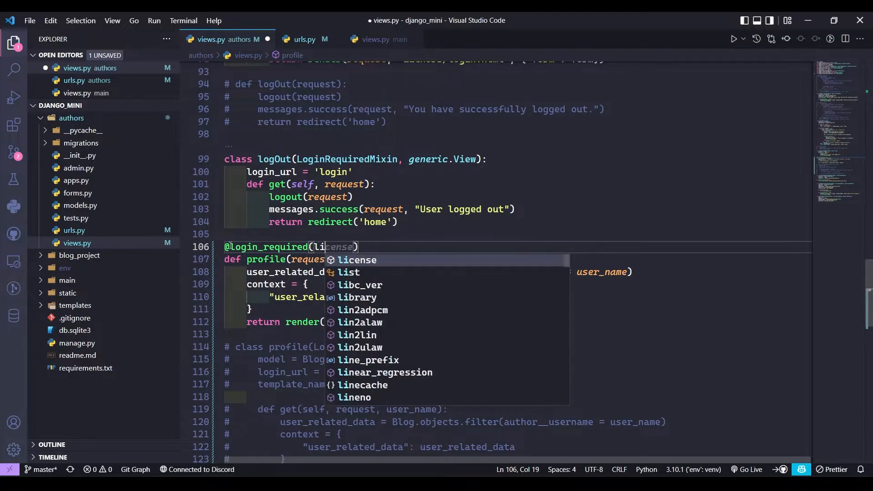
type("login_url=\"lo")
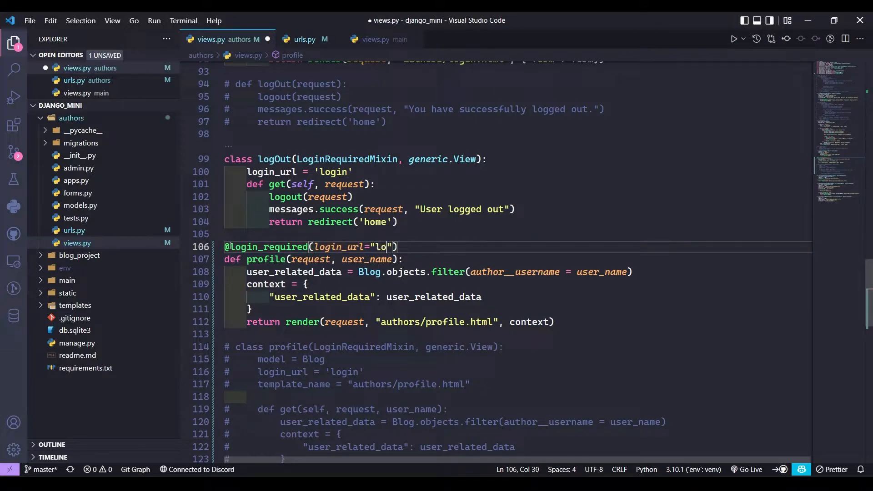
key("Backspace")
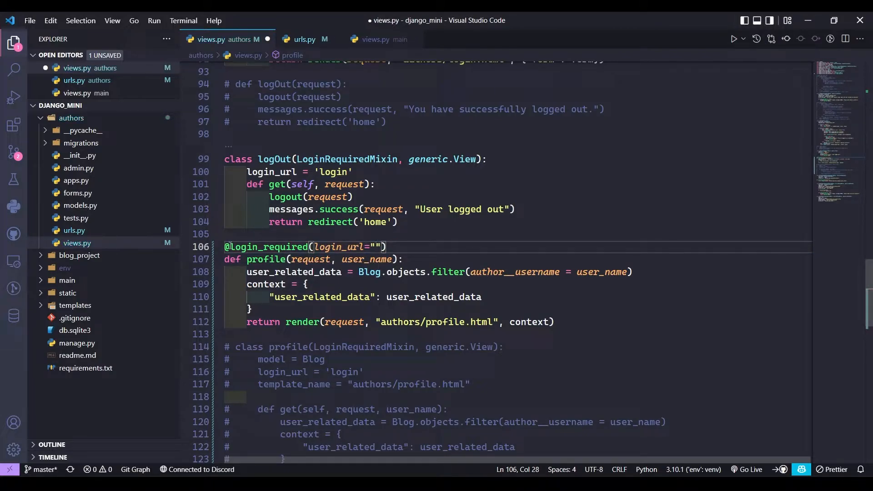
Step: Check the login route name in the authors urls.py file
left_click(302, 40)
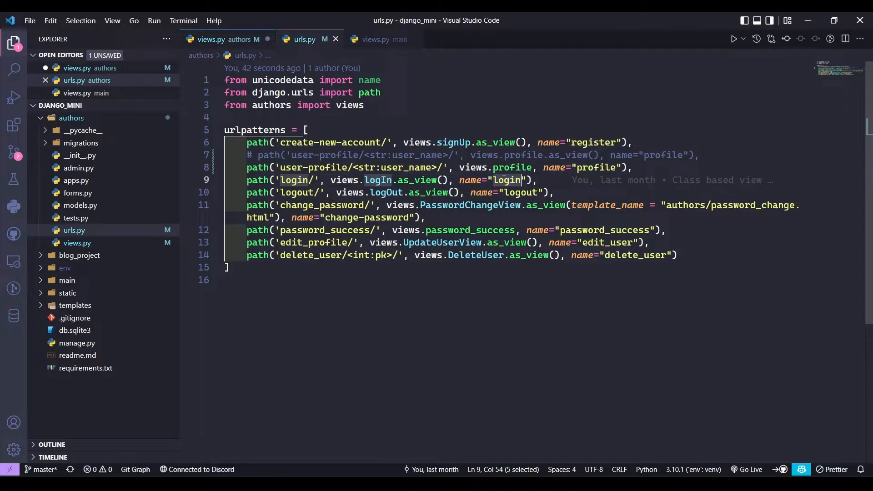
Step: Set the decorator's login_url to "login" on the profile function in views.py
left_click(211, 39)
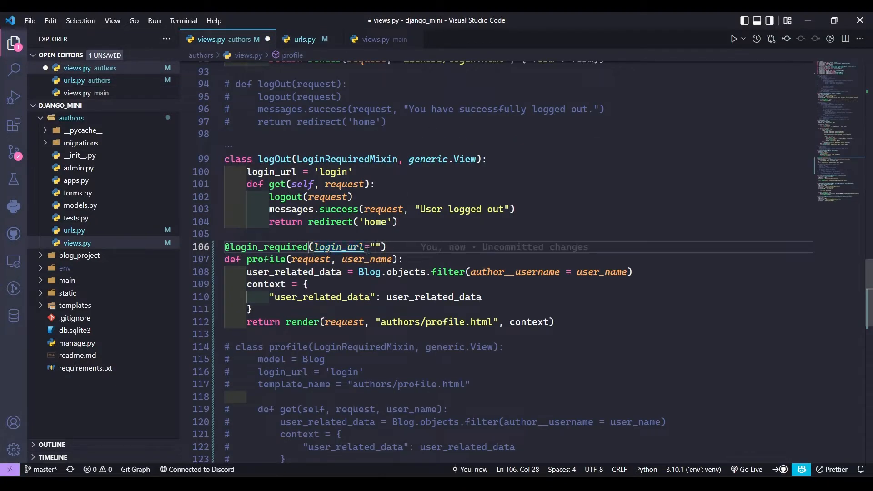
type("login")
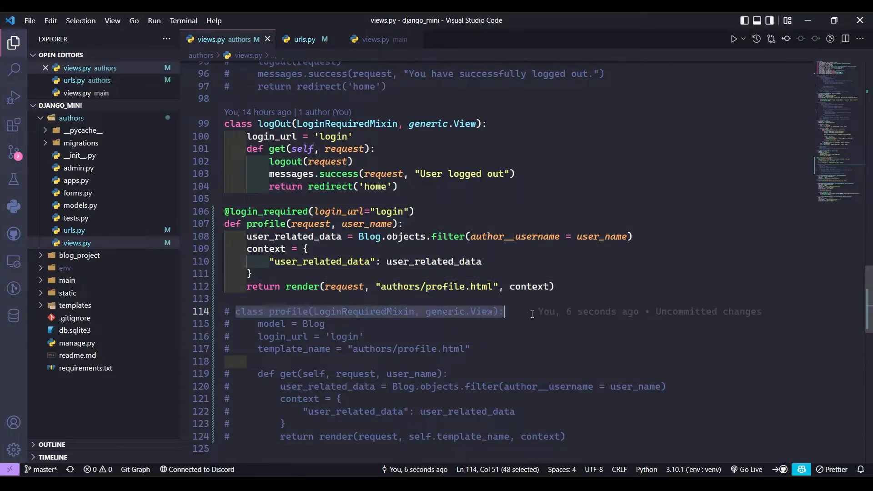
double_click(365, 312)
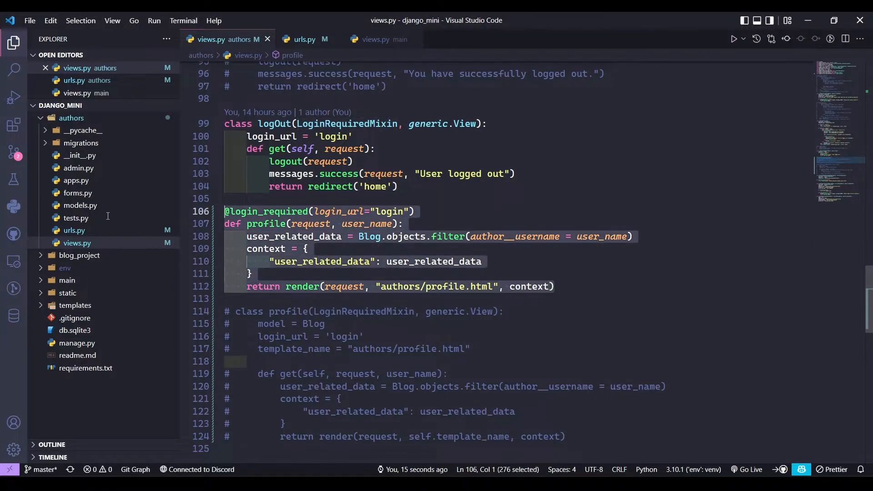
left_click(228, 211)
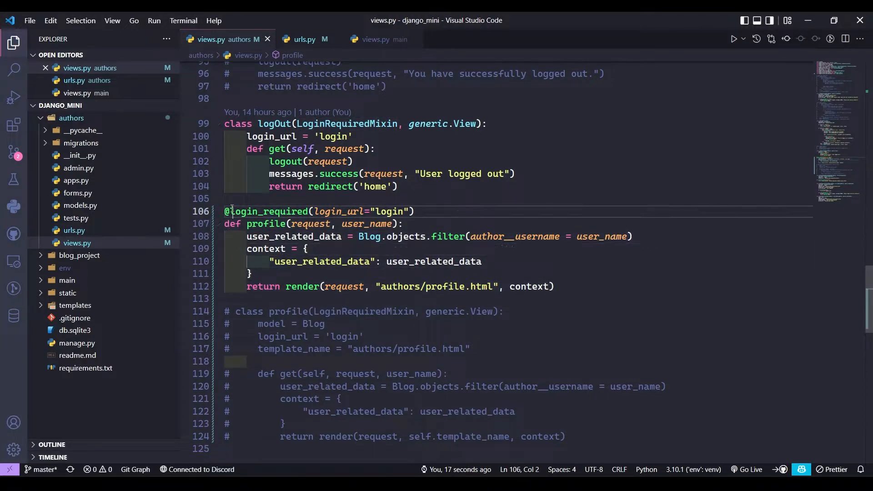
Step: Unfold and review the profile function body, highlighting the Blog objects query
left_click(248, 224)
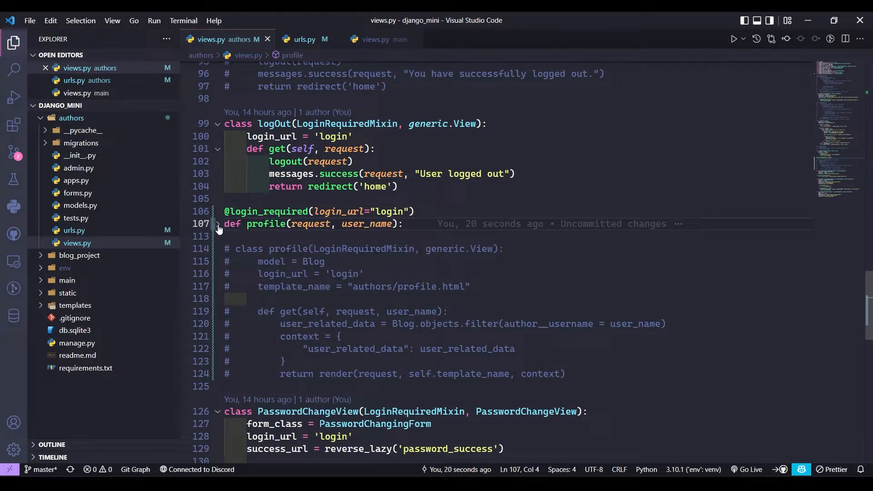
left_click(217, 224)
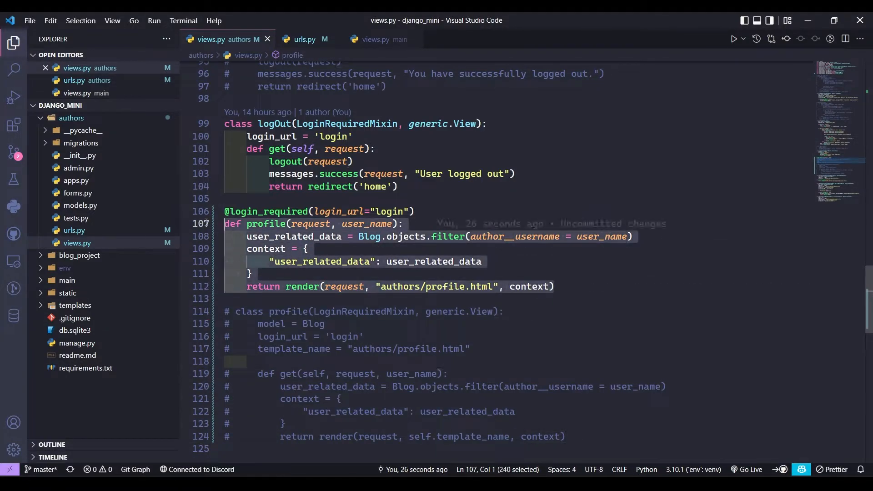
left_click(312, 224)
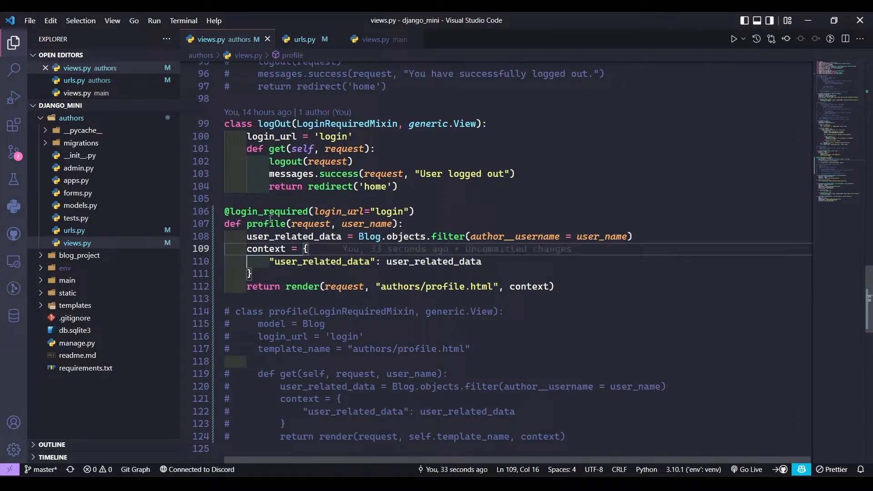
left_click(329, 211)
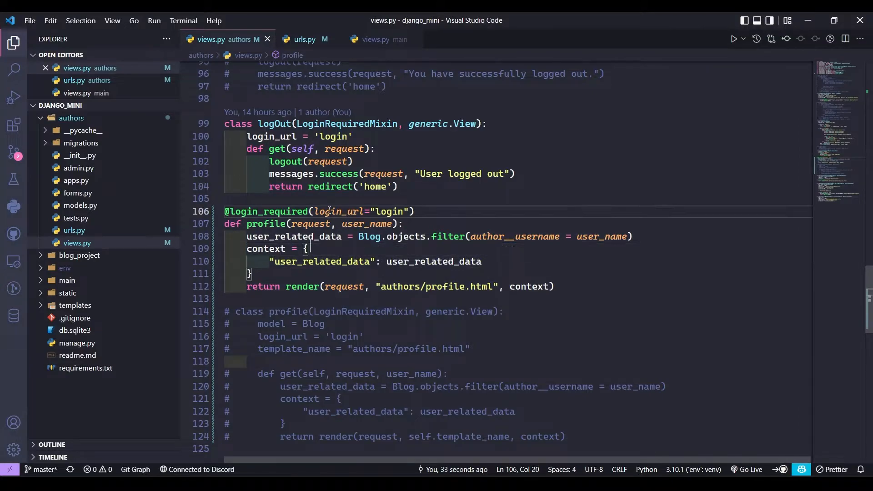
double_click(339, 211)
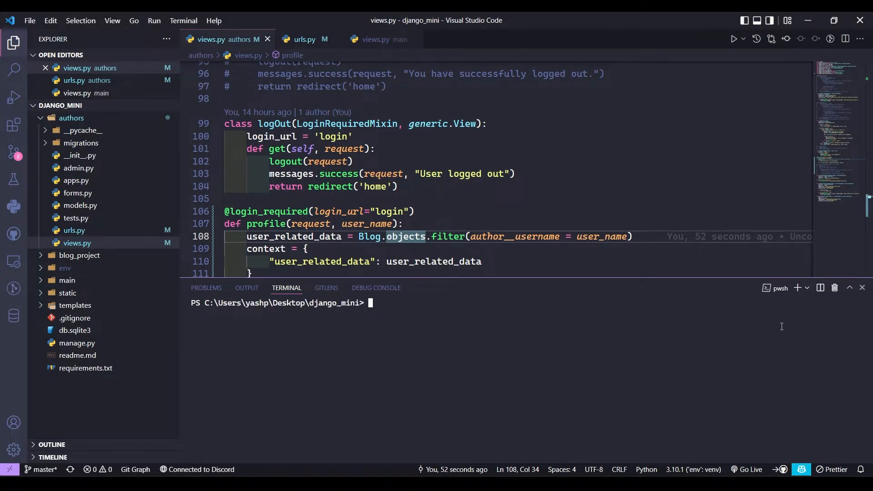
Step: Activate the env virtual environment and start the Django development server with manage.py runserver
type(".\\env\\Scripts\\activate")
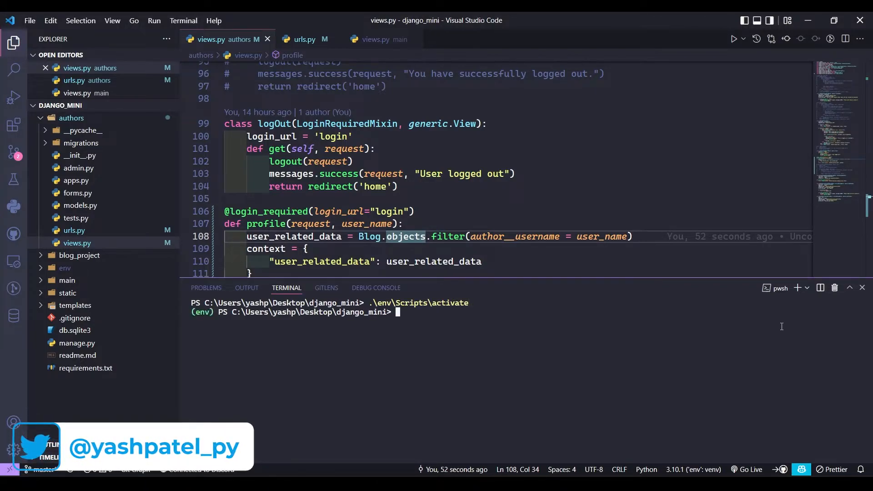
type("python m")
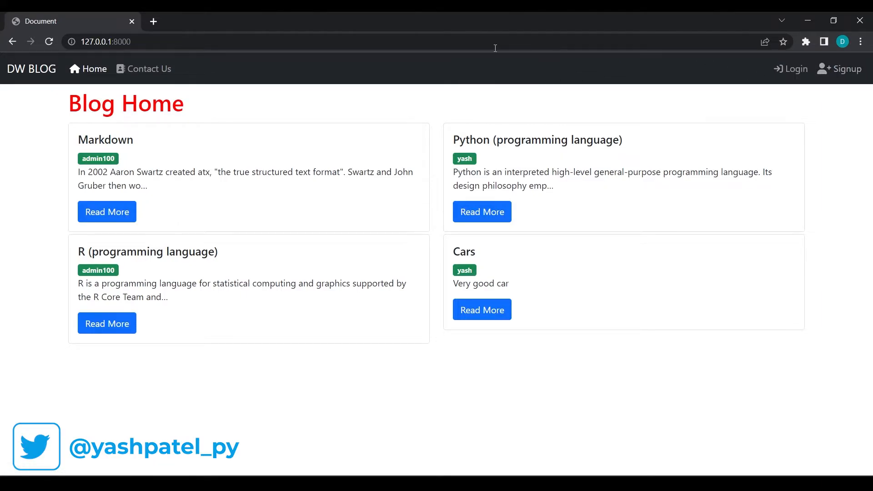
Step: Load 127.0.0.1:8000/authors/user-profile/admin100/ while logged out to trigger the login redirect
left_click(111, 41)
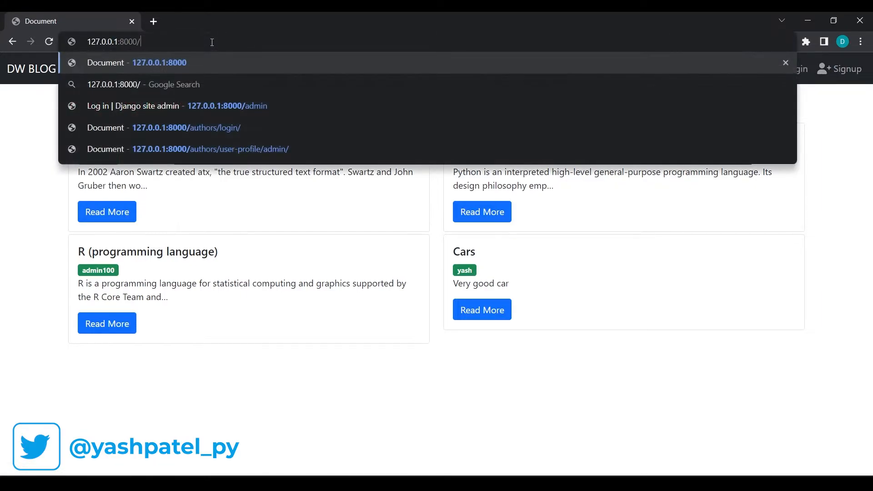
type("aur")
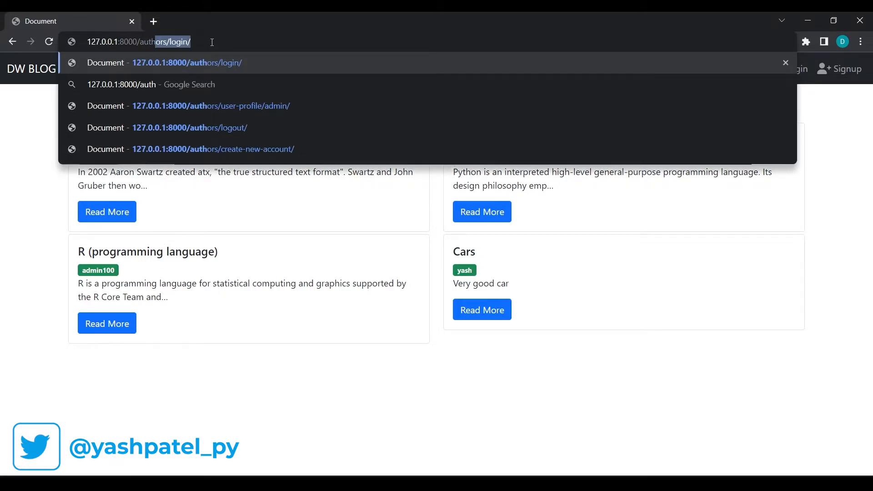
type("admin")
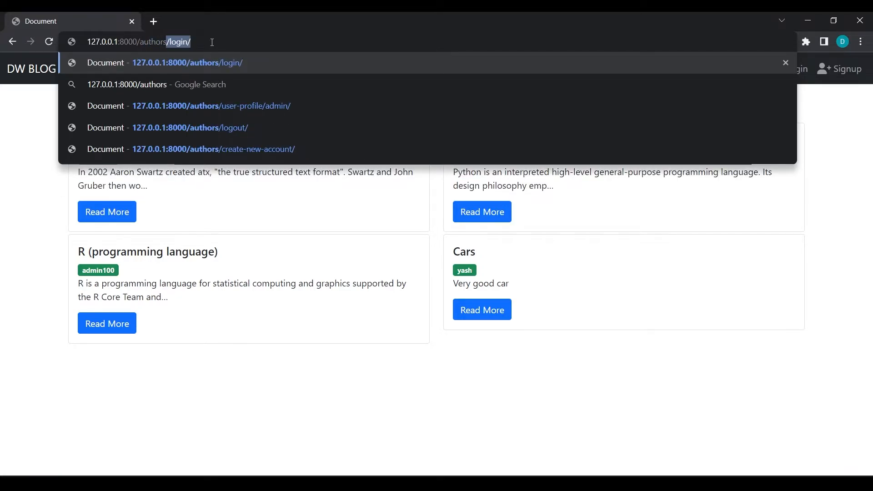
left_click(187, 105)
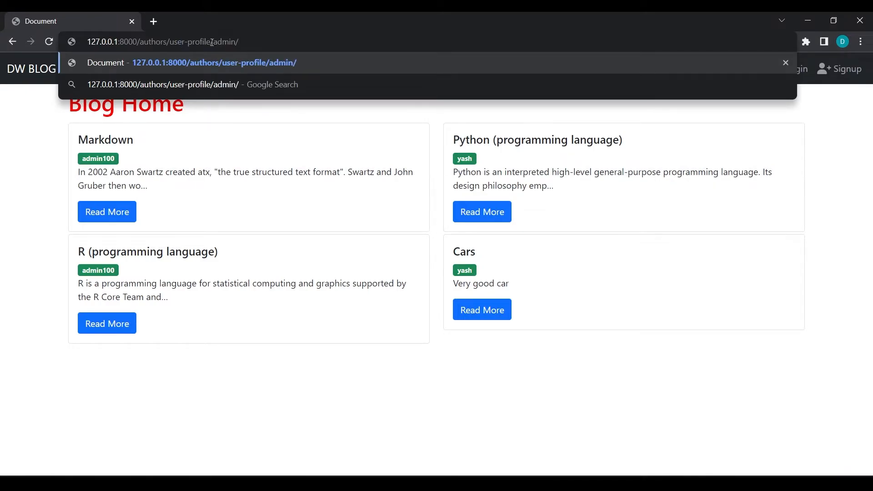
type("100")
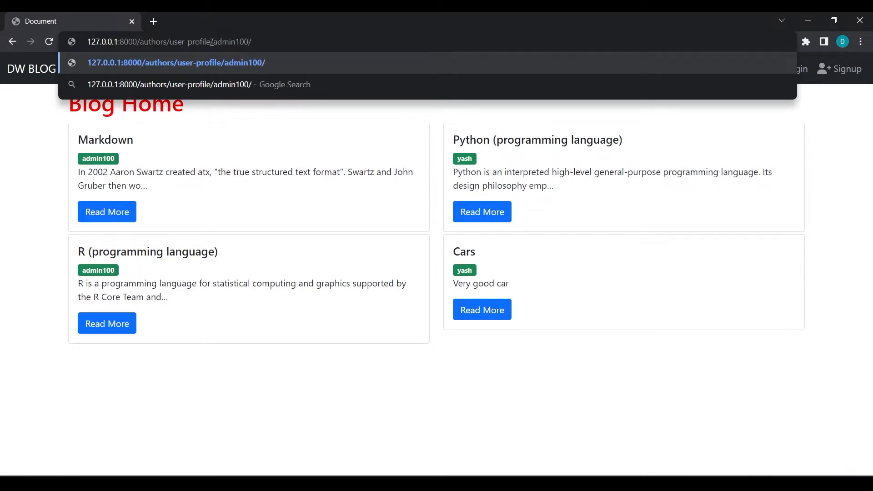
key("Enter")
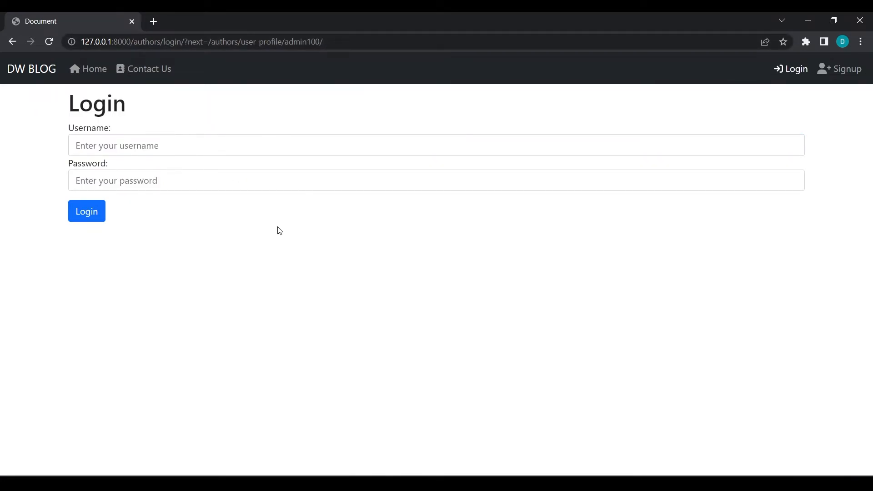
Step: Submit the login form as admin100 with a password, which is rejected as incorrect
left_click(435, 146)
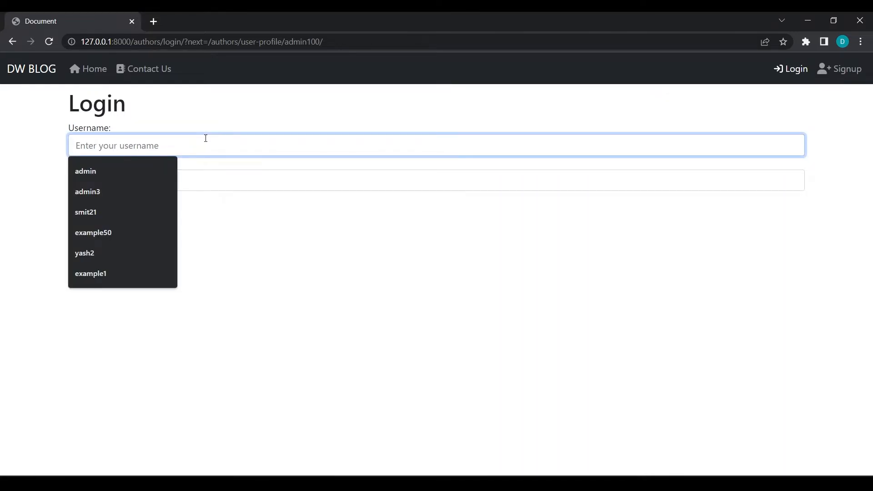
type("admin1")
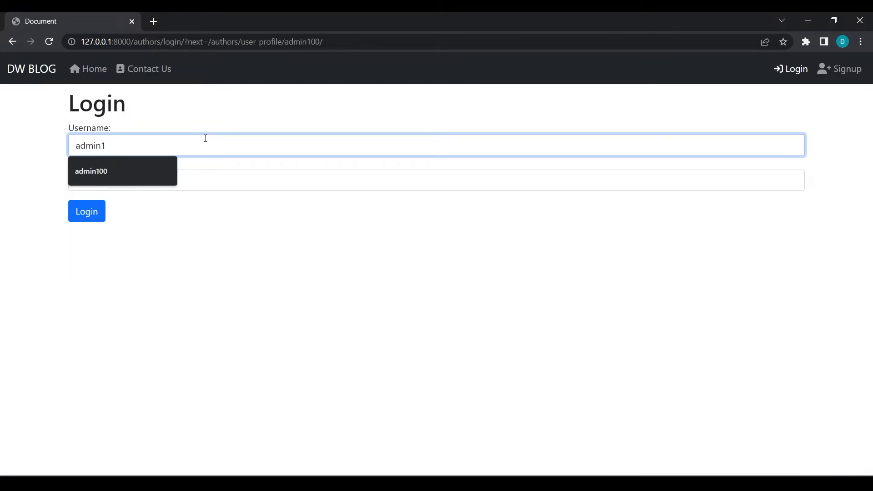
left_click(91, 171)
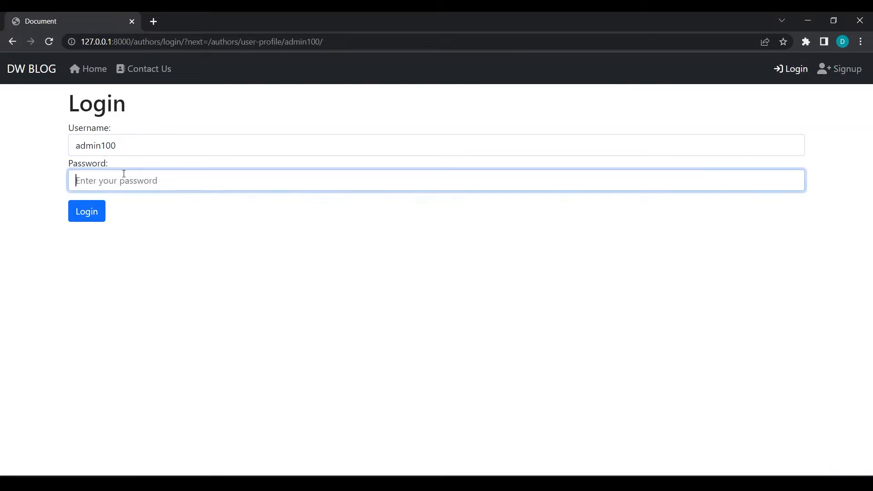
type("••")
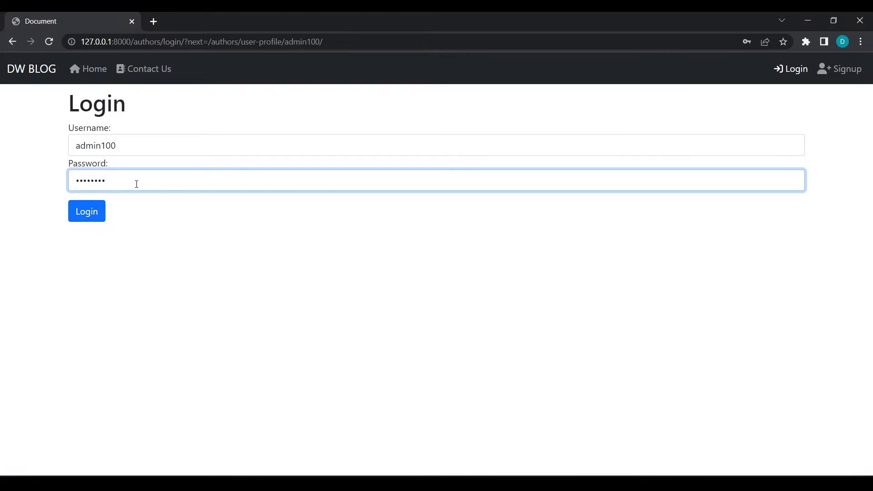
left_click(86, 211)
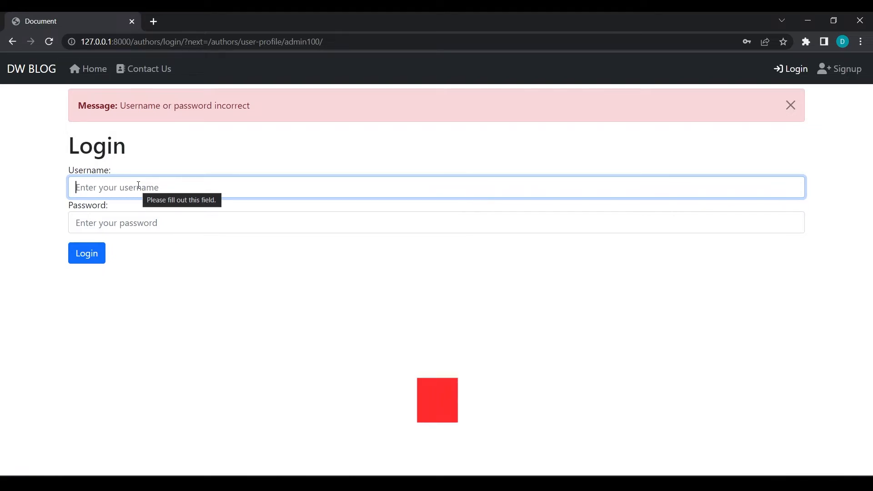
Step: Re-enter the admin100 credentials and log in again, landing on the profile page
type("admin1")
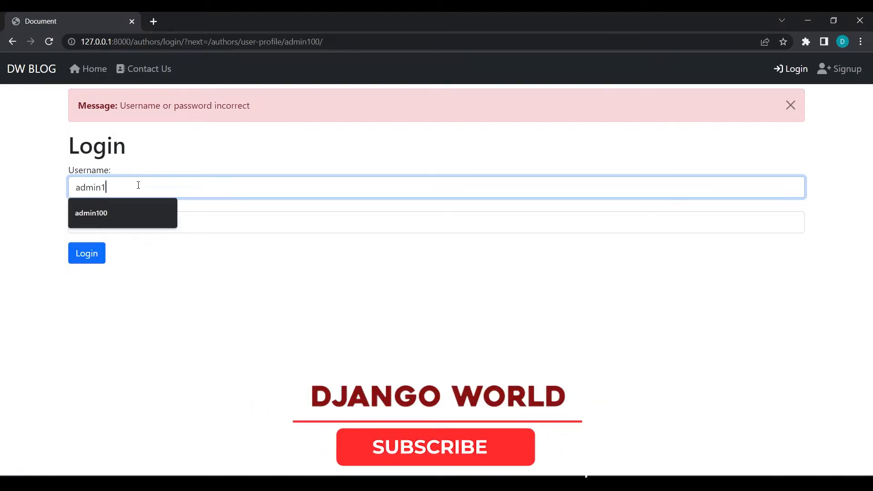
left_click(91, 213)
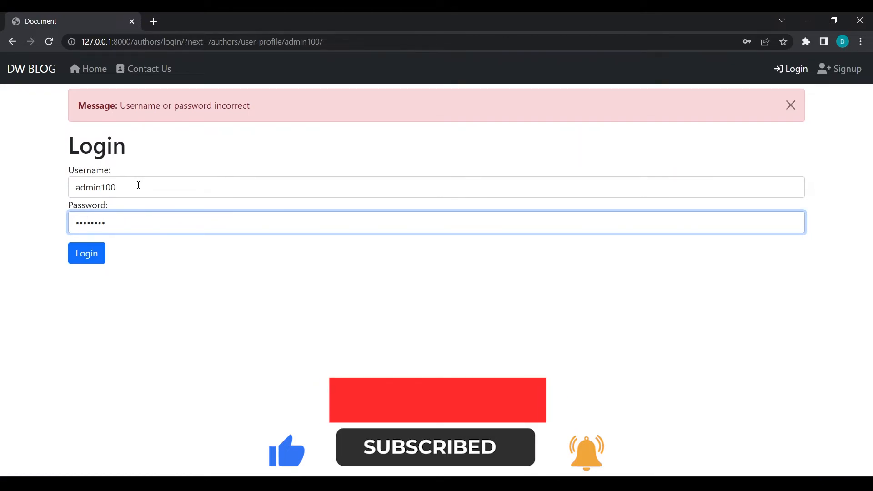
left_click(86, 253)
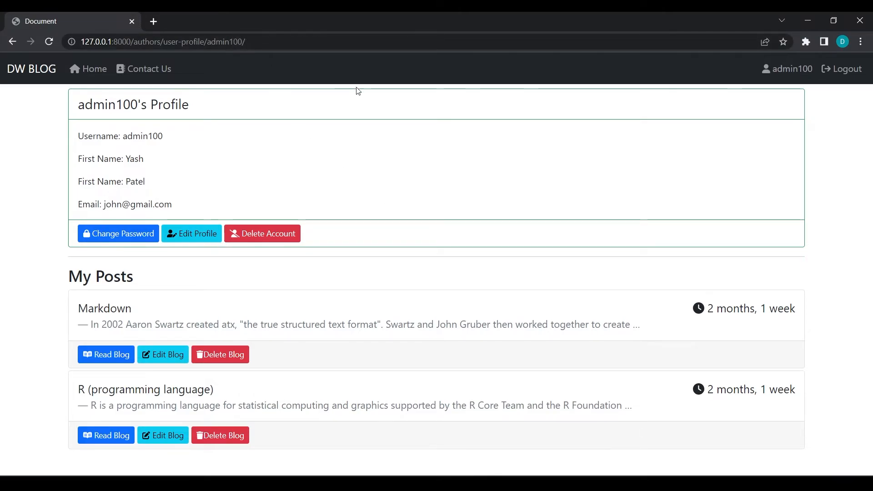
mouse_move(264, 287)
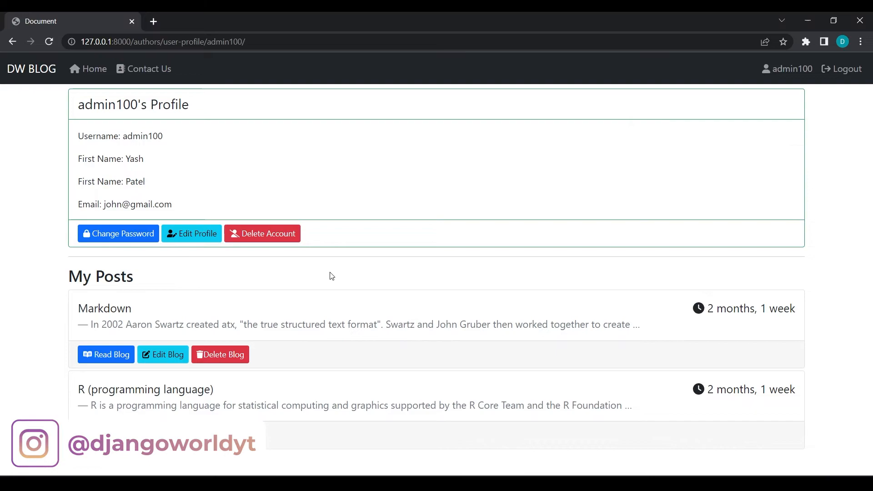
mouse_move(203, 287)
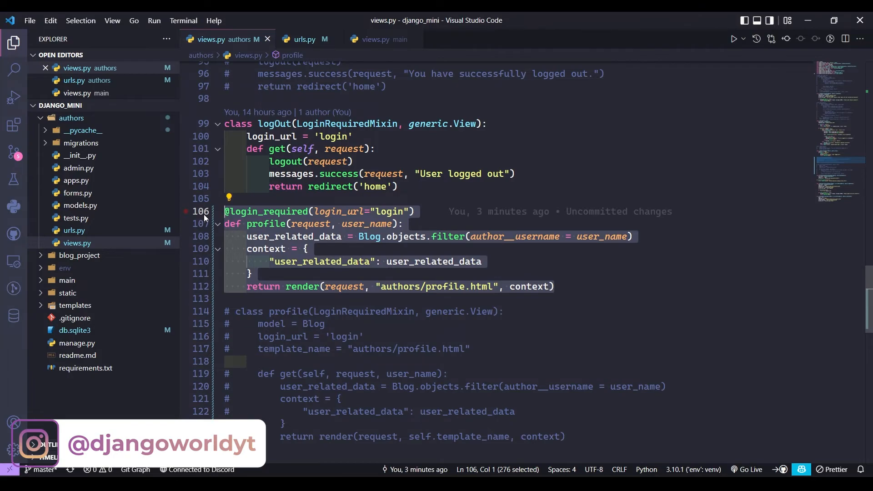
Step: Comment out the function profile view, reactivate the class-based one, and return to urls.py
key("ctrl+/")
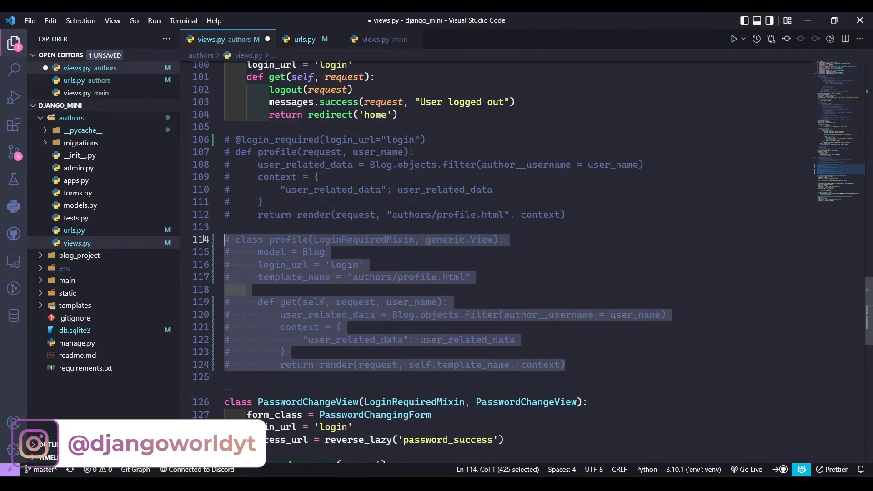
key("ctrl+/")
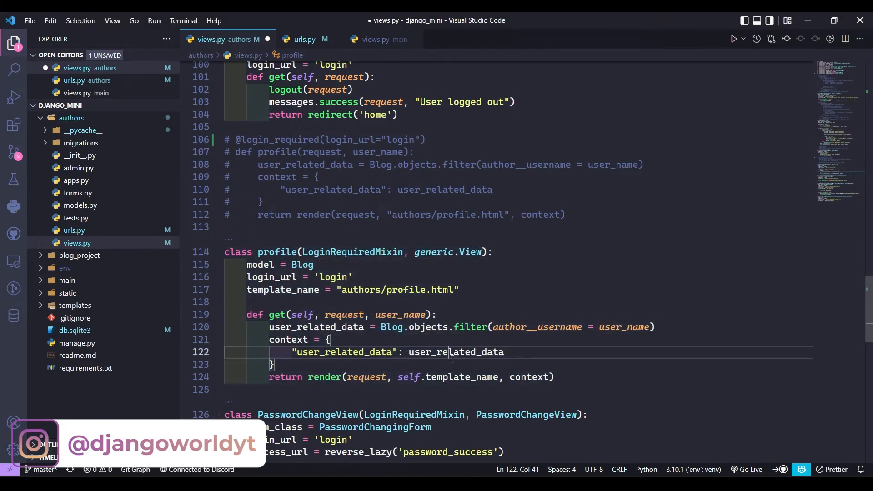
left_click(302, 39)
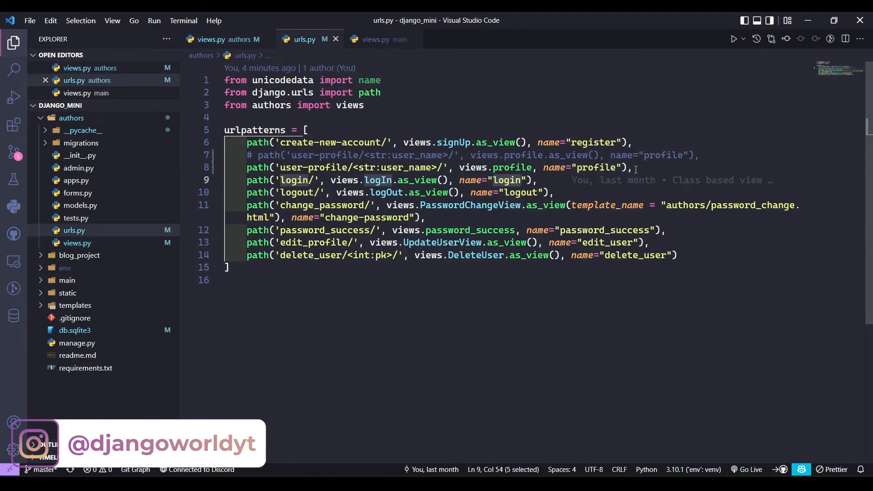